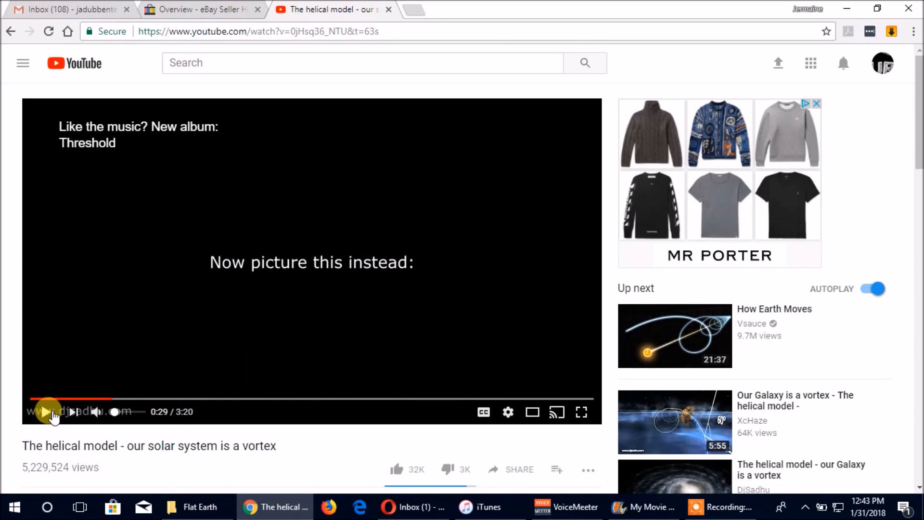
Play the helical-model solar-system vortex video past one minute, then bring up Groove Music.
click(47, 412)
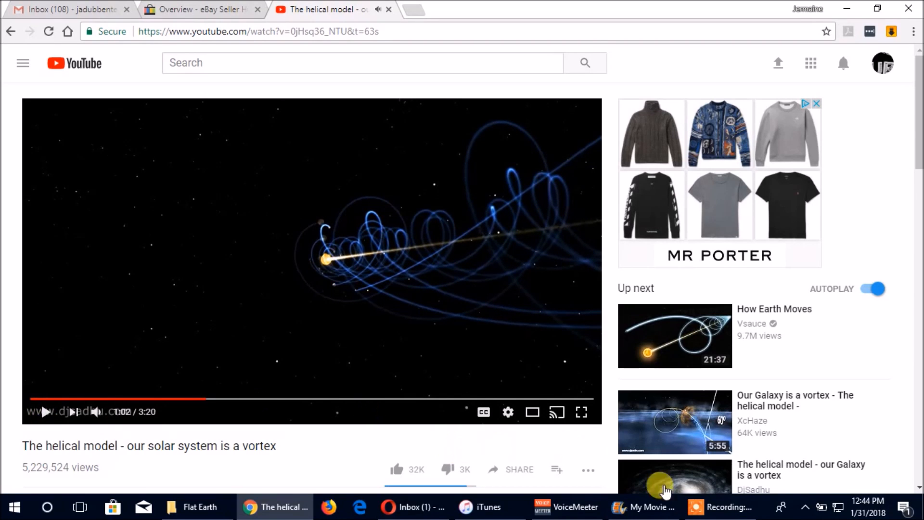
click(719, 507)
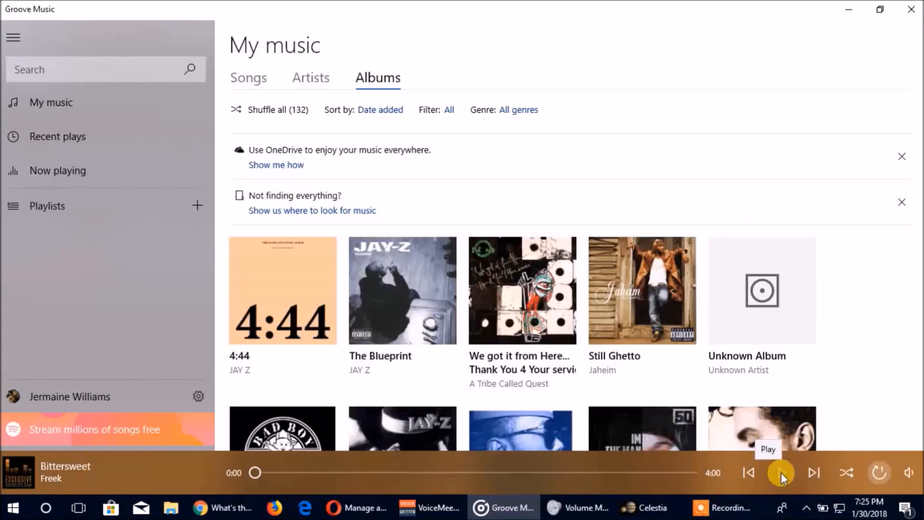
Start the track Bittersweet playing in Groove Music.
click(649, 508)
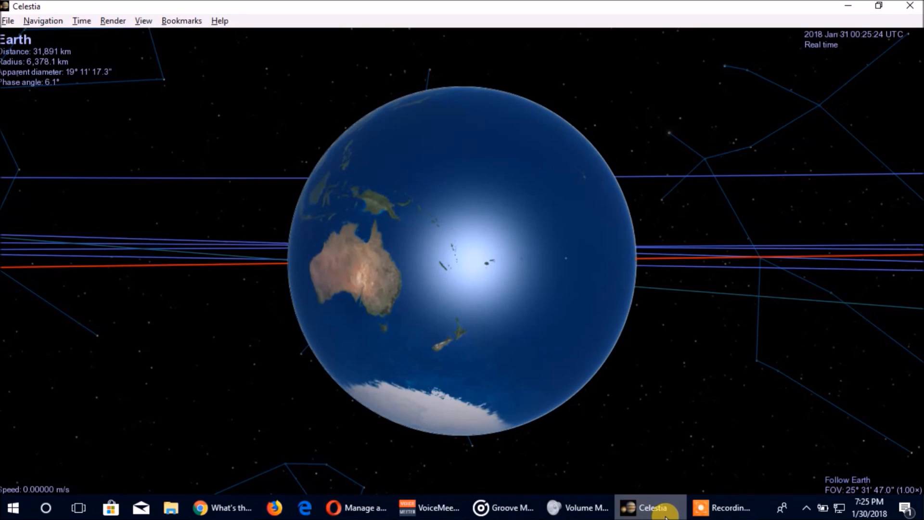
Multiply Celestia's time rate tenfold three times with L.
key(l)
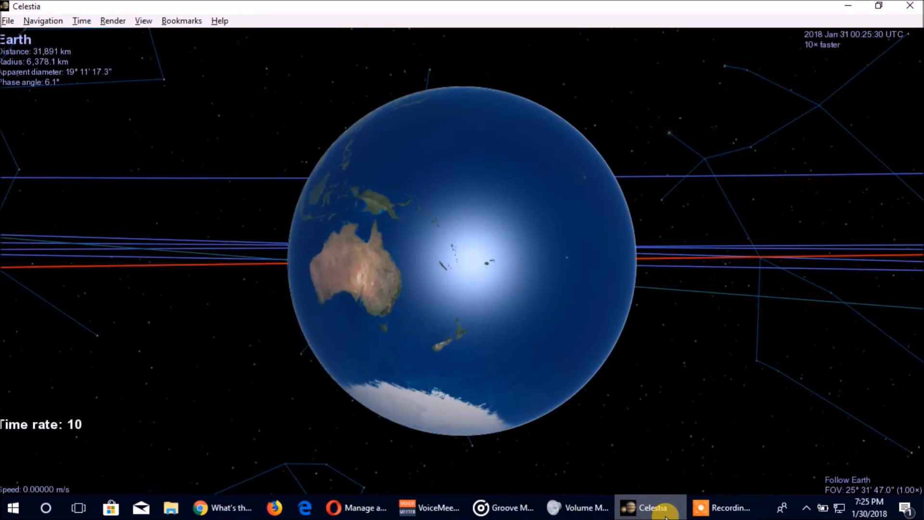
key(L)
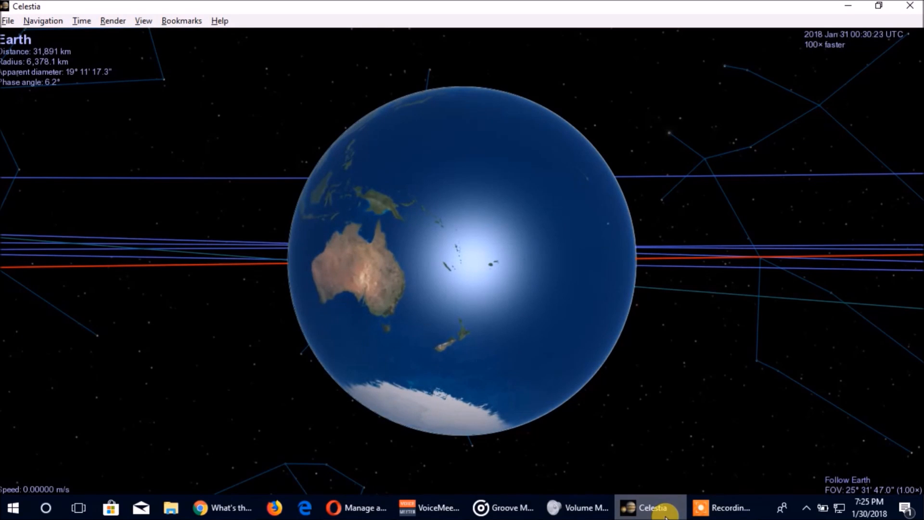
key(L)
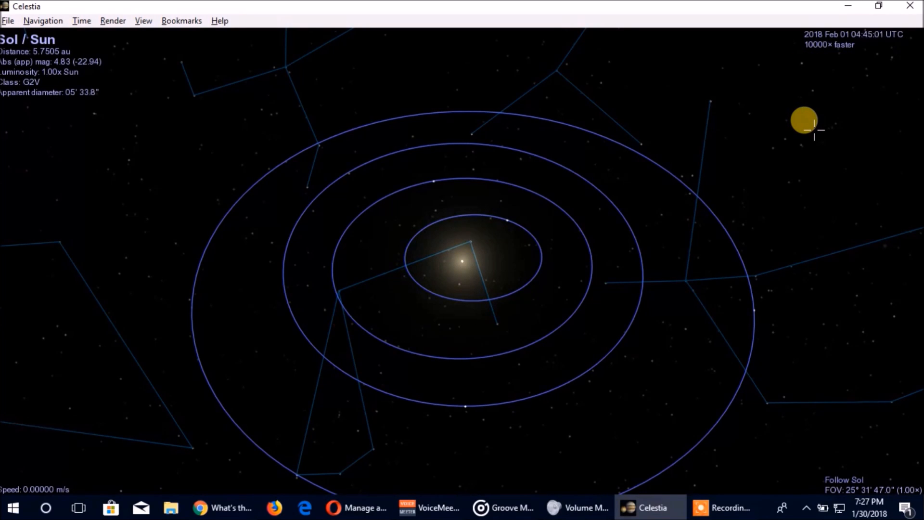
Speed up simulation time another tenfold while viewing the Sun.
key(l)
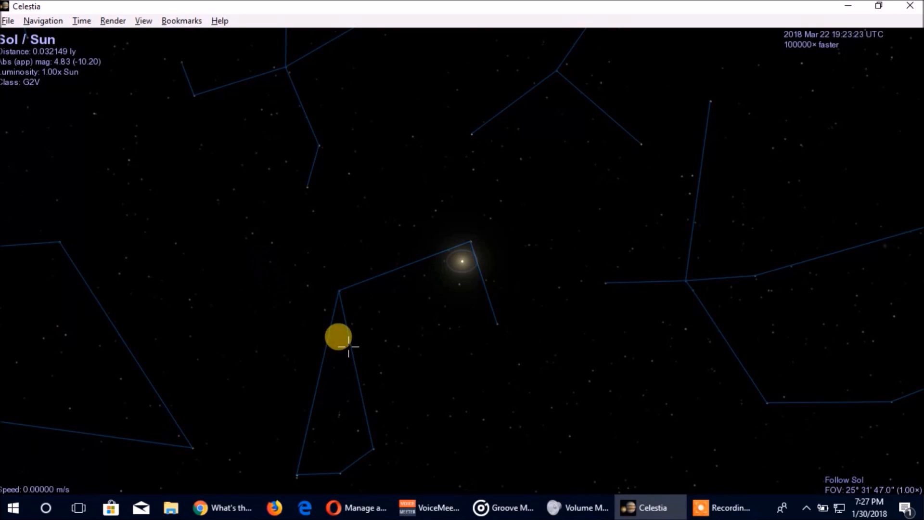
Pull the view far back from the Sun, out beyond the solar system.
drag(338, 336, 763, 143)
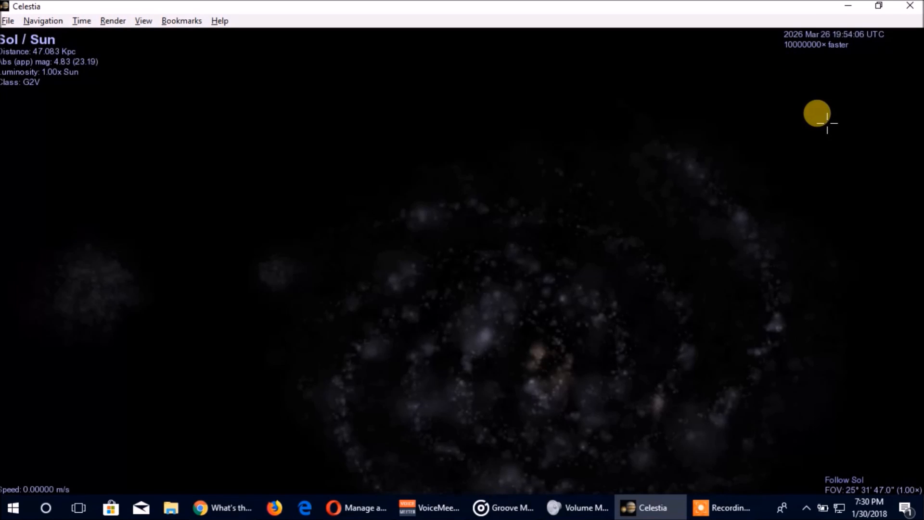
Raise the time rate to 1,000,000,000× with two more tenfold increases.
key(L)
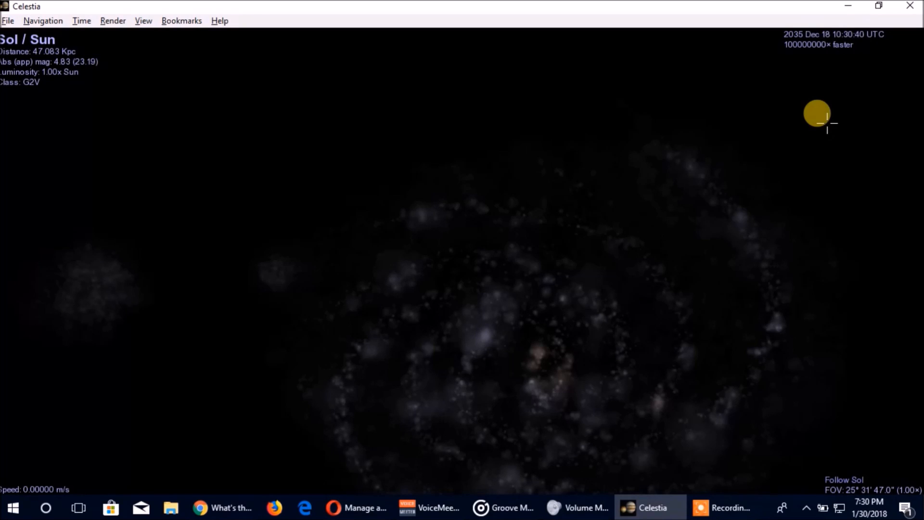
key(l)
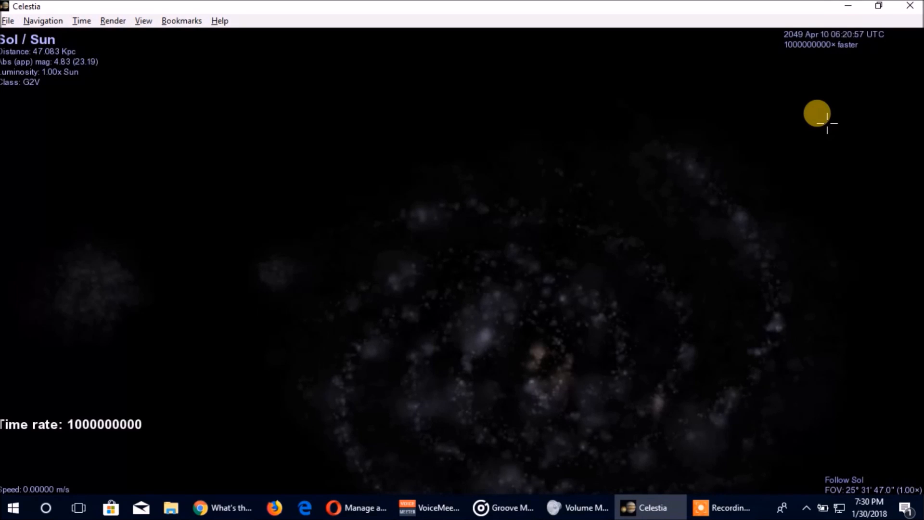